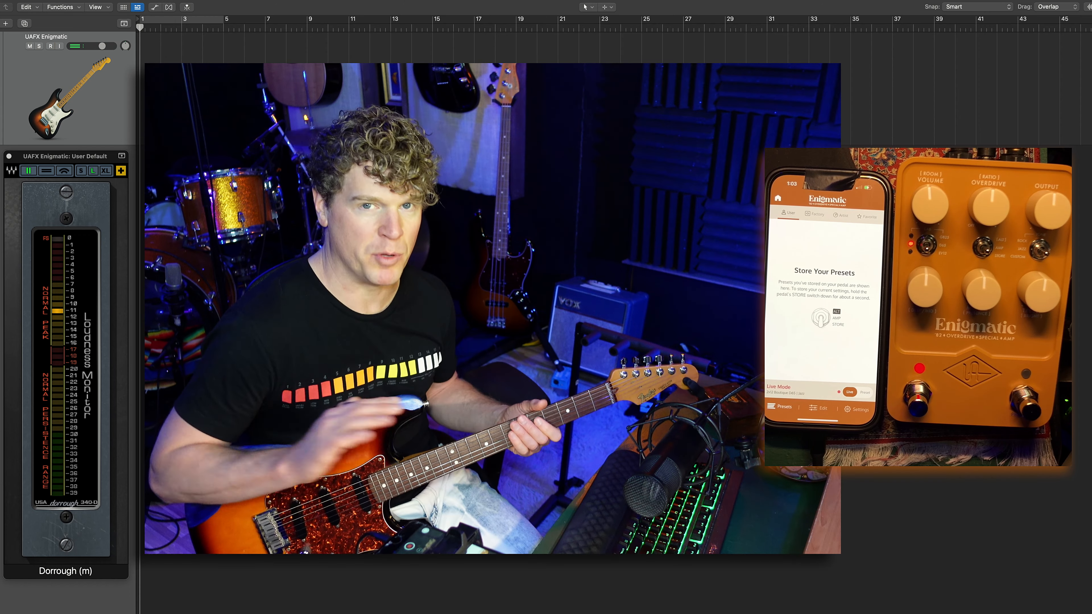
# - Toggle the UAFX Enigmatic track's R button repeatedly, leaving the guitar track record-enabled
pyautogui.click(50, 46)
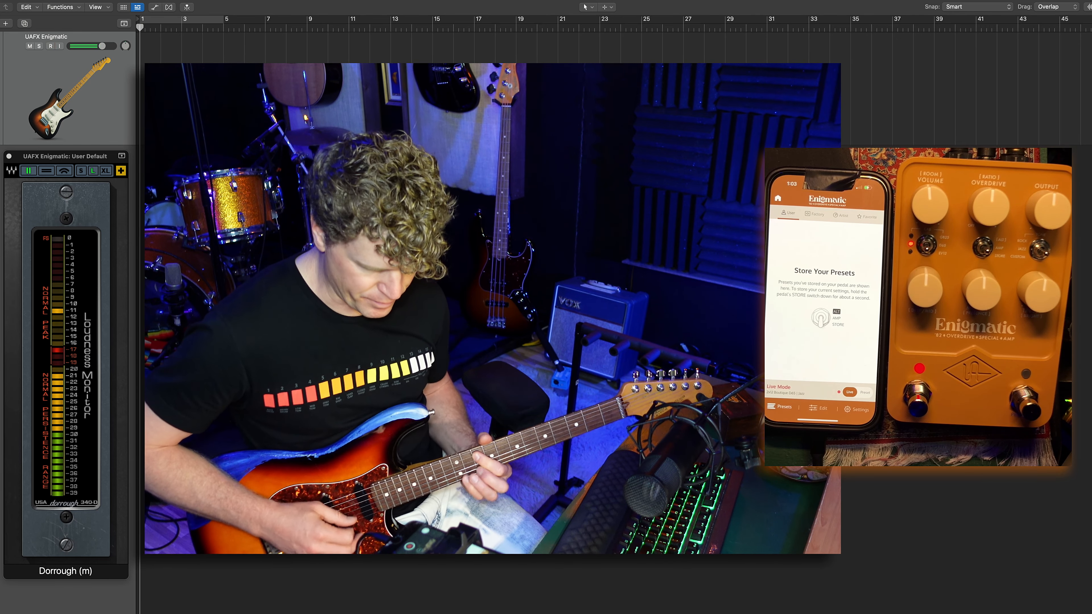
pyautogui.click(50, 46)
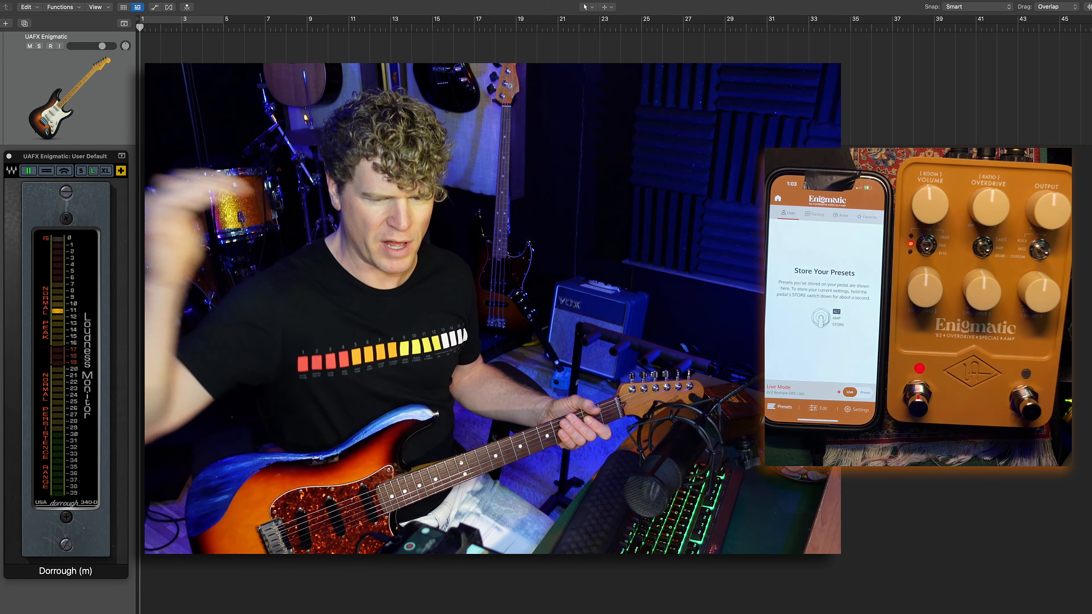
pyautogui.click(50, 46)
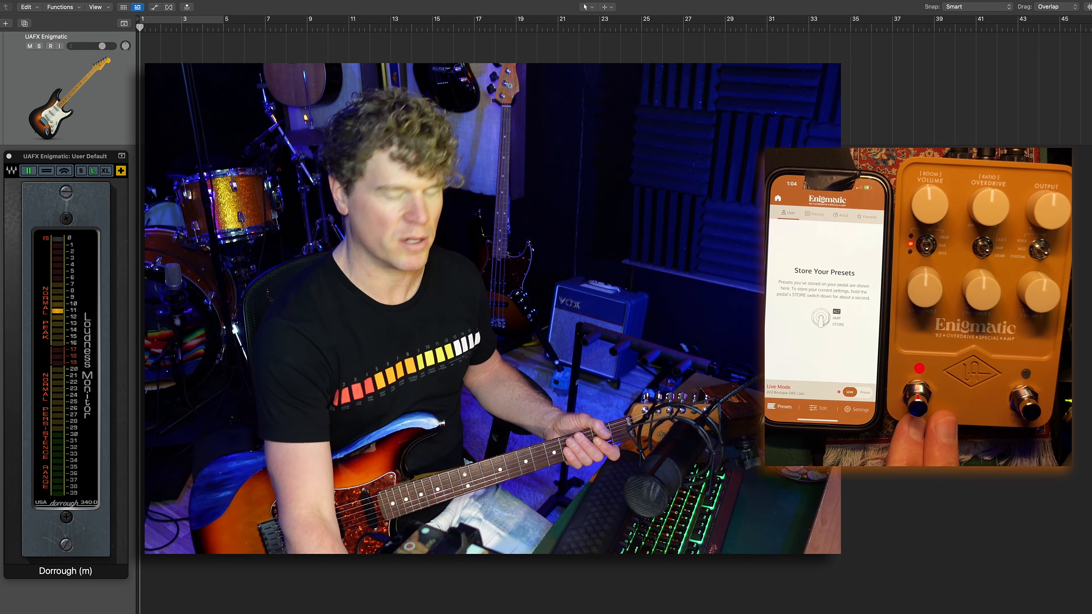
pyautogui.click(50, 46)
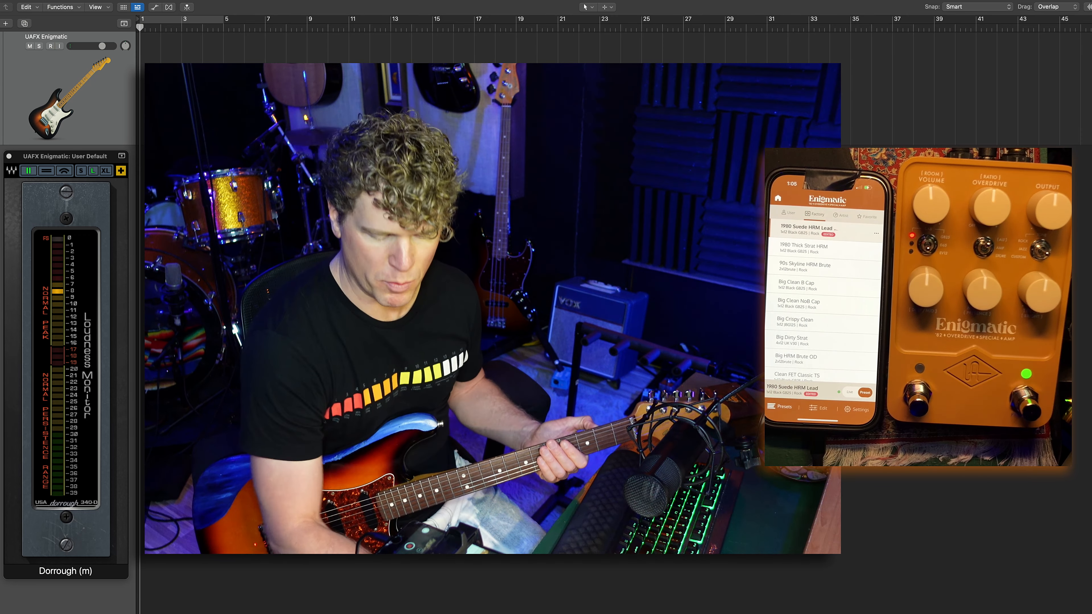
pyautogui.click(50, 46)
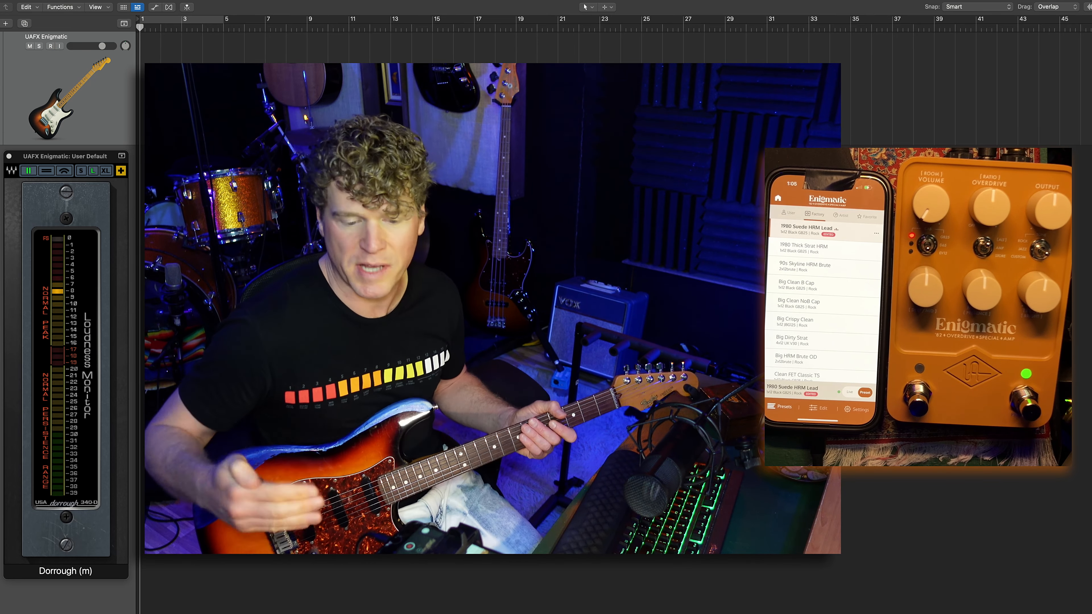
pyautogui.click(50, 46)
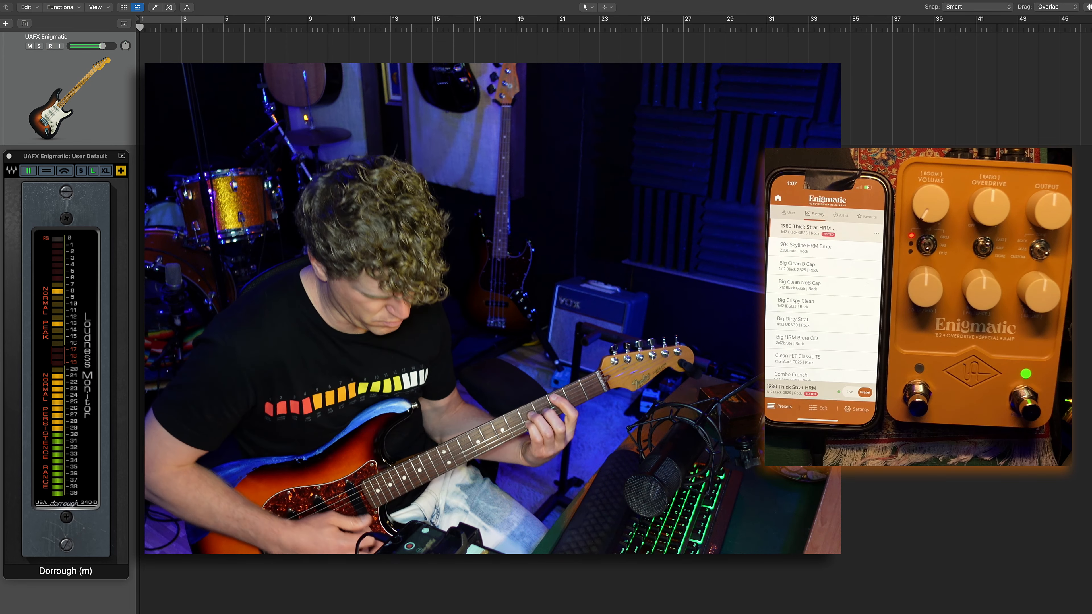
pyautogui.click(51, 46)
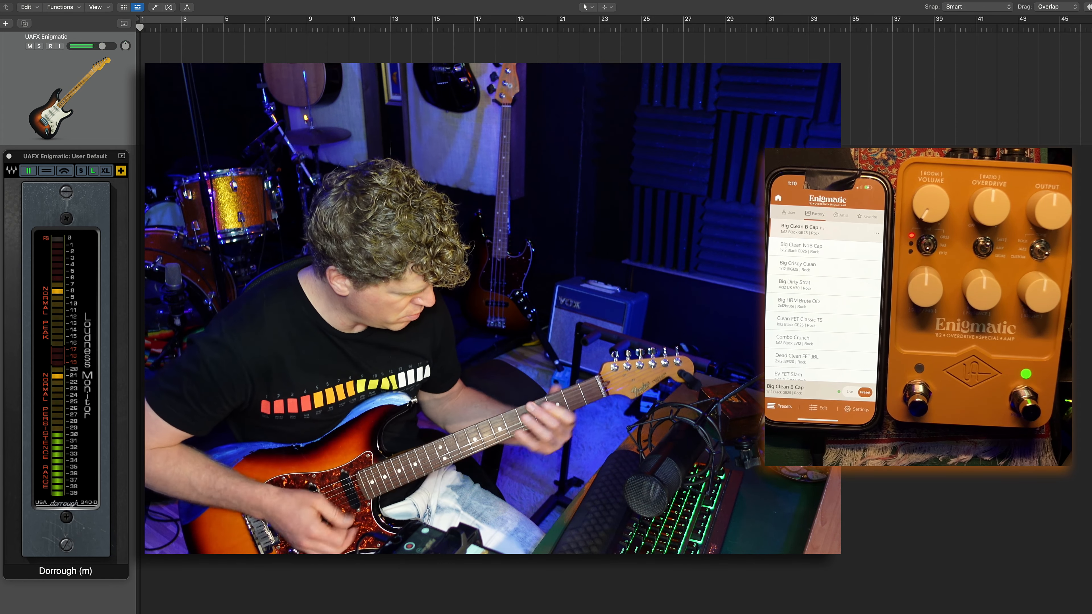
pyautogui.click(50, 45)
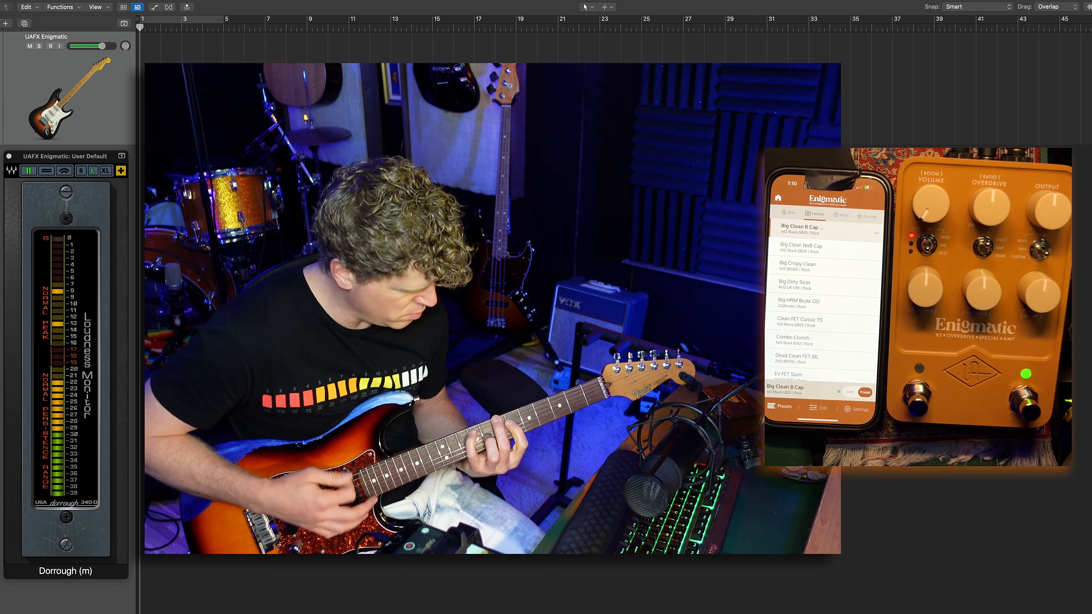
pyautogui.click(50, 46)
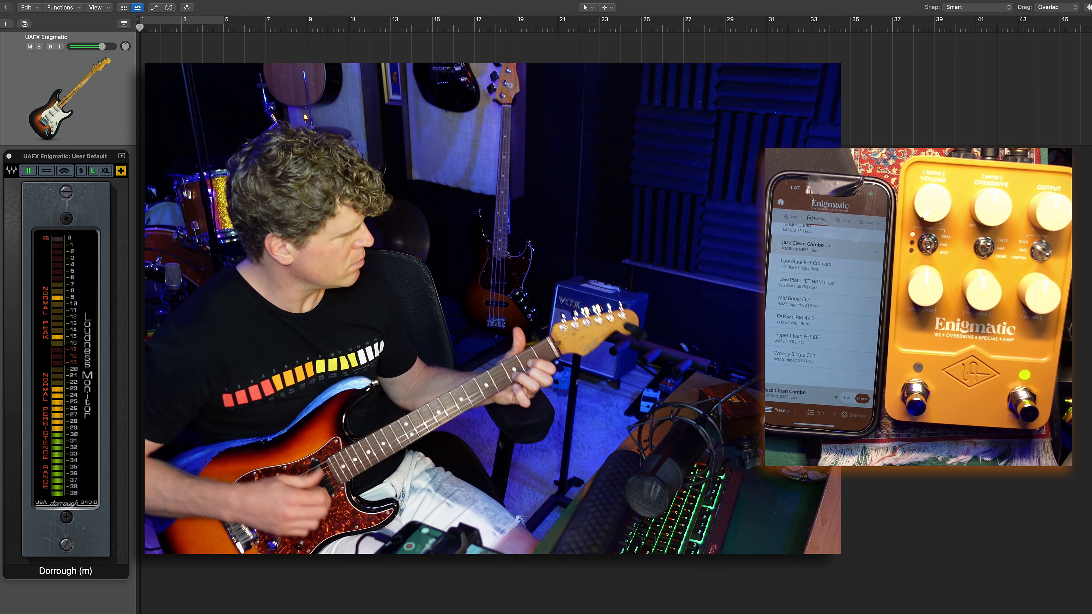
pyautogui.click(50, 46)
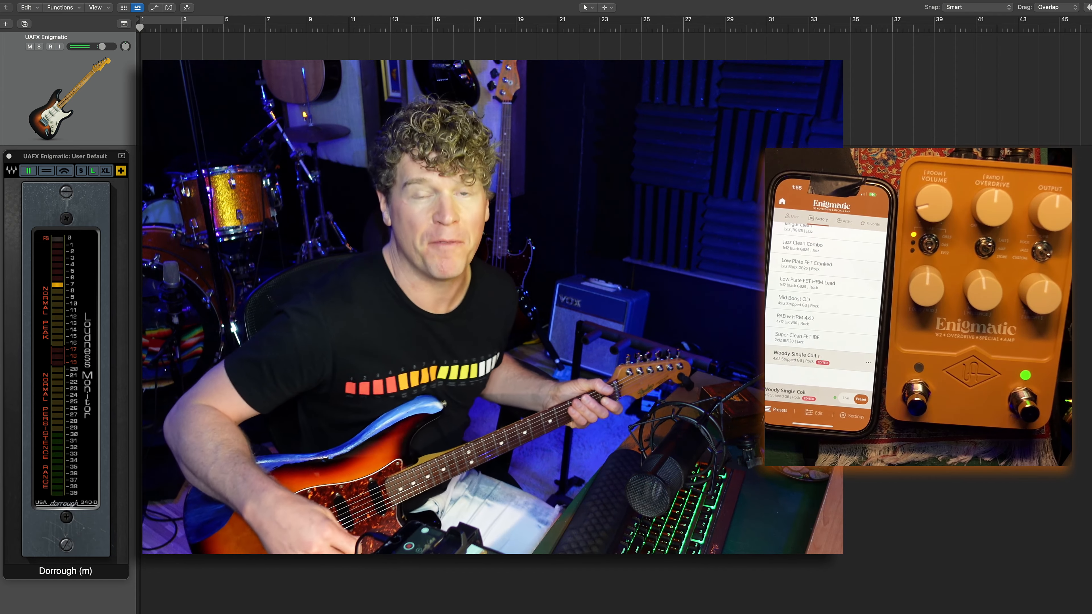
pyautogui.click(50, 47)
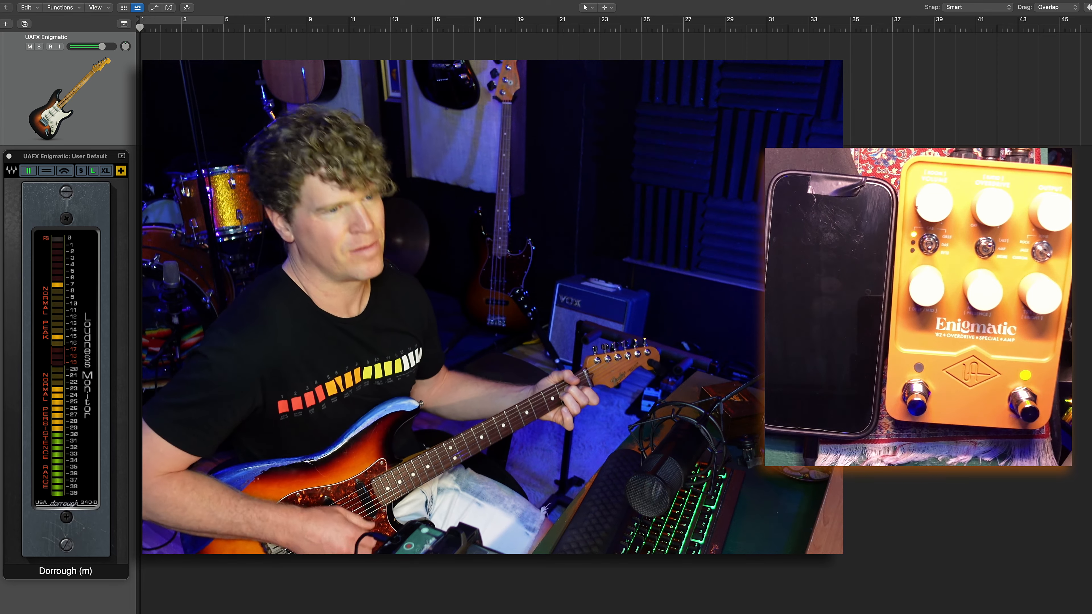
pyautogui.click(50, 46)
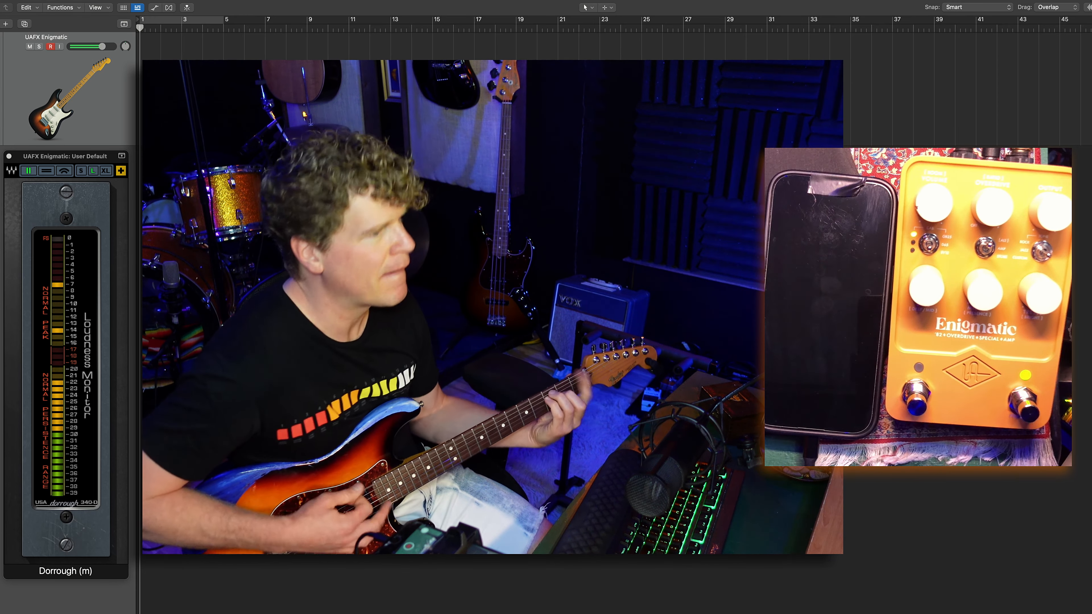